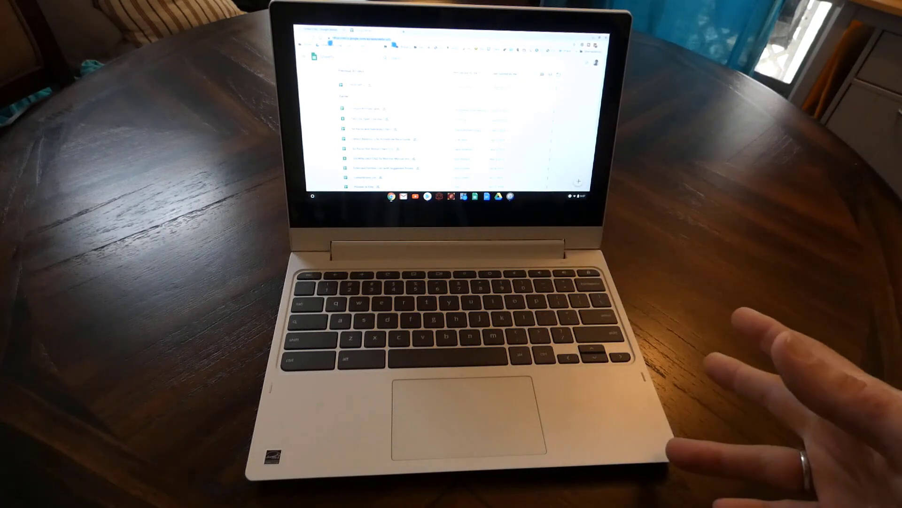
{"action": "mouse_move", "coordinate": [777, 115]}
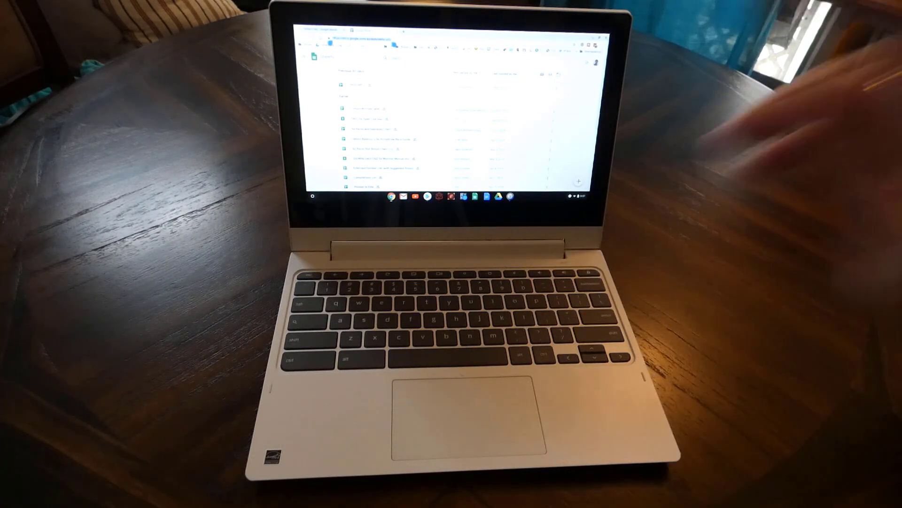